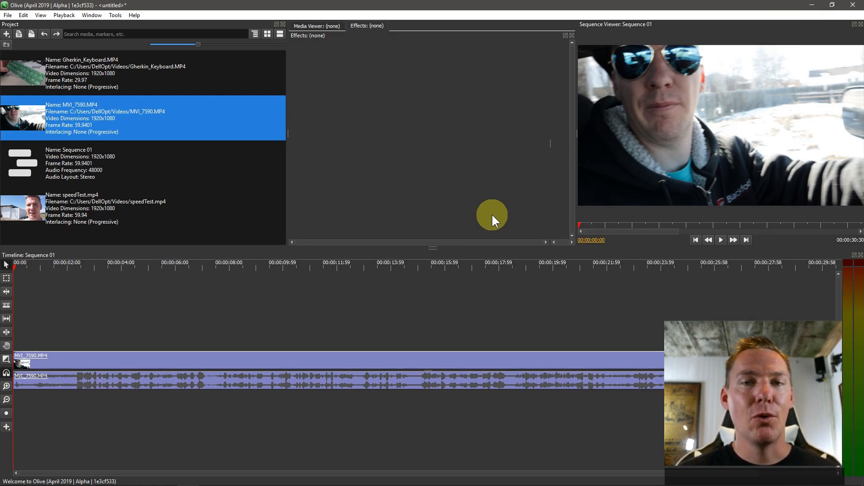
mouse_move(334, 95)
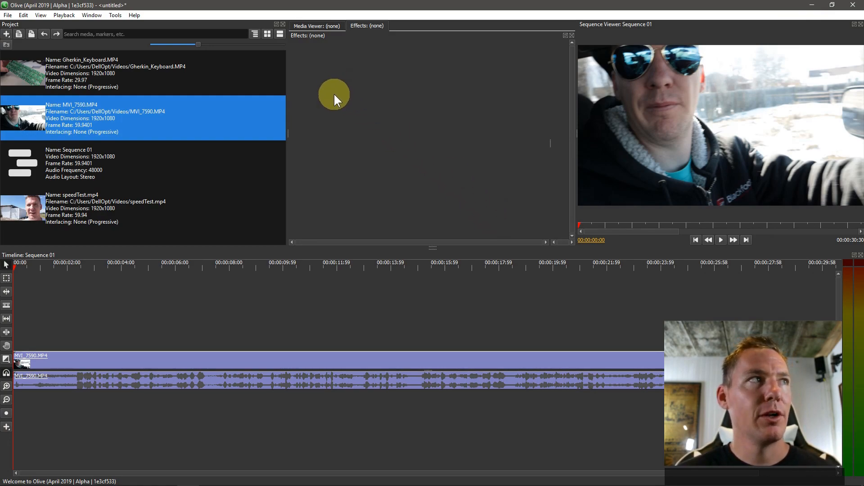
mouse_move(440, 187)
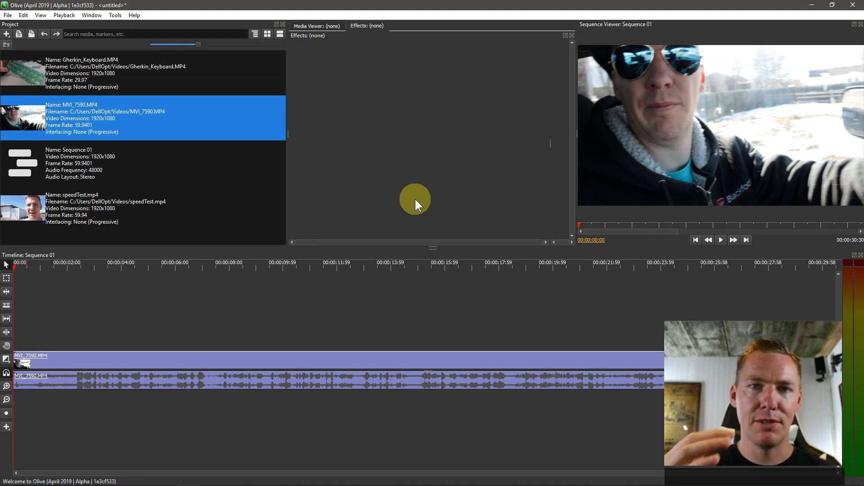
mouse_move(361, 233)
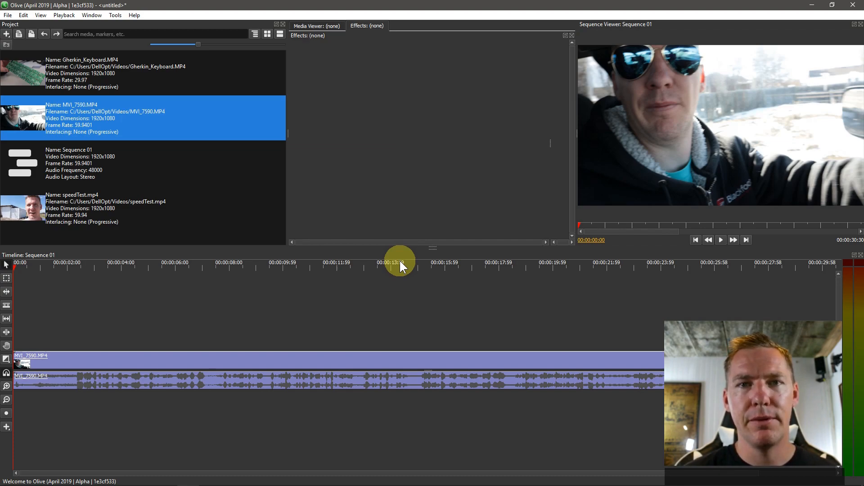
mouse_move(331, 201)
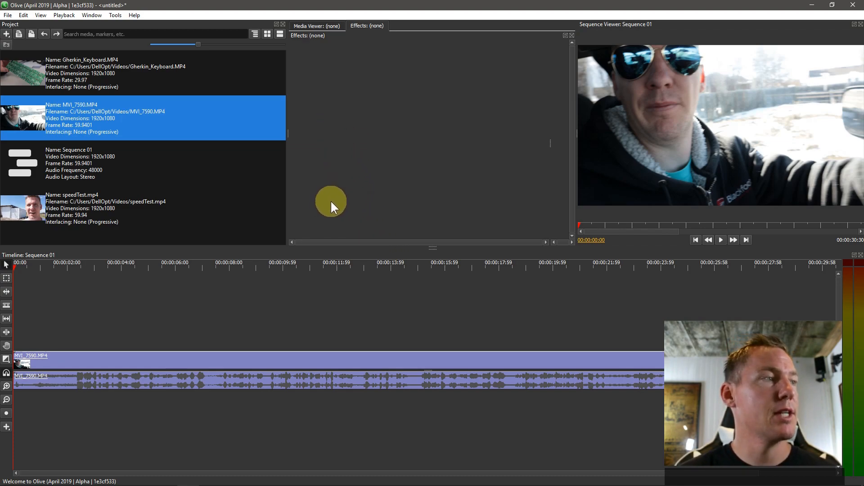
Add a Distort > Crop effect to the MVI_7590 clip at default edge values
click(243, 364)
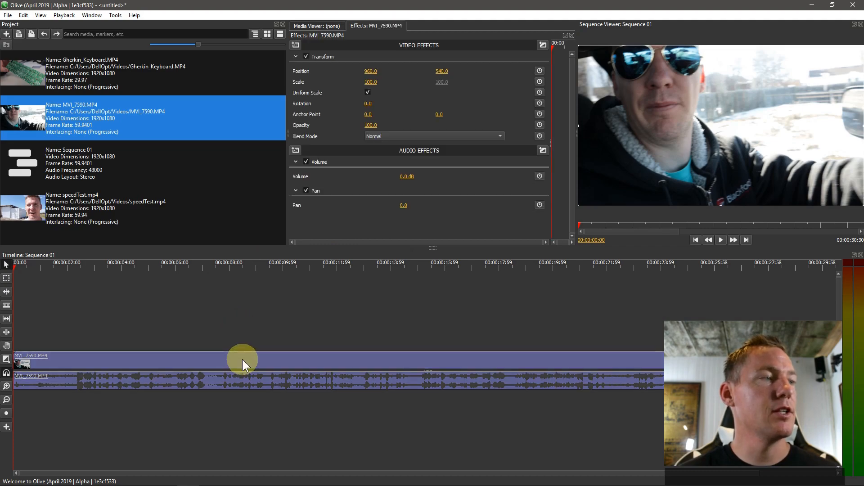
mouse_move(240, 367)
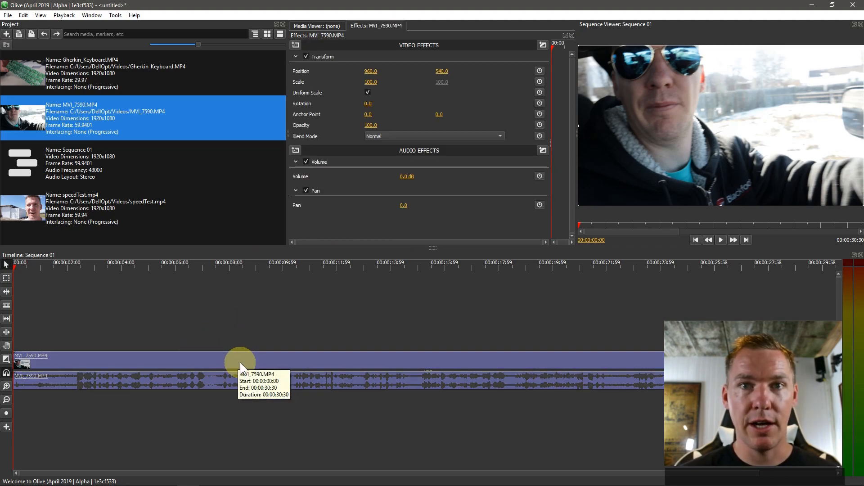
mouse_move(251, 367)
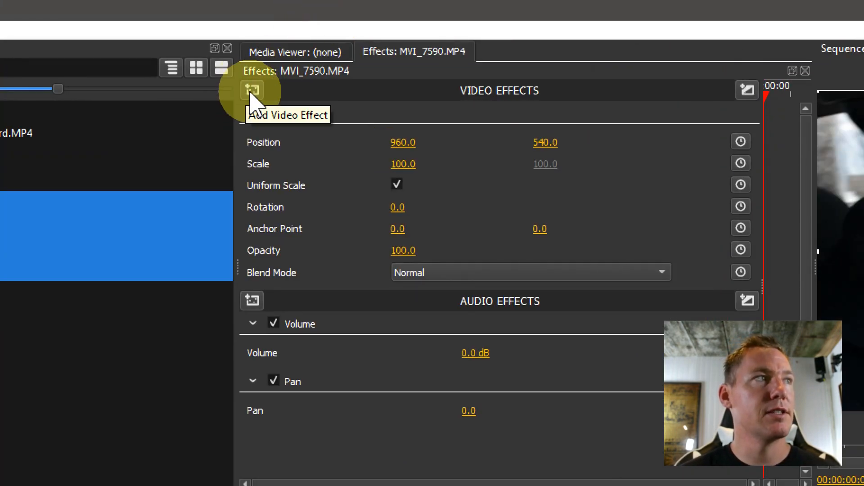
click(252, 90)
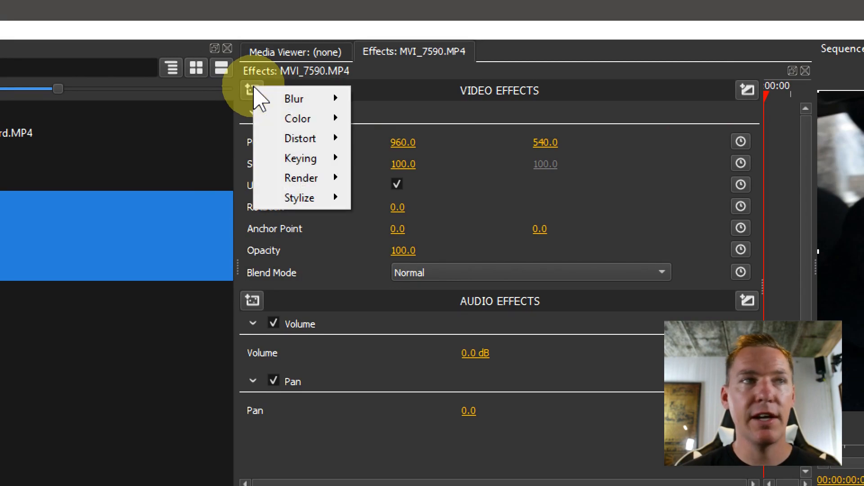
mouse_move(307, 143)
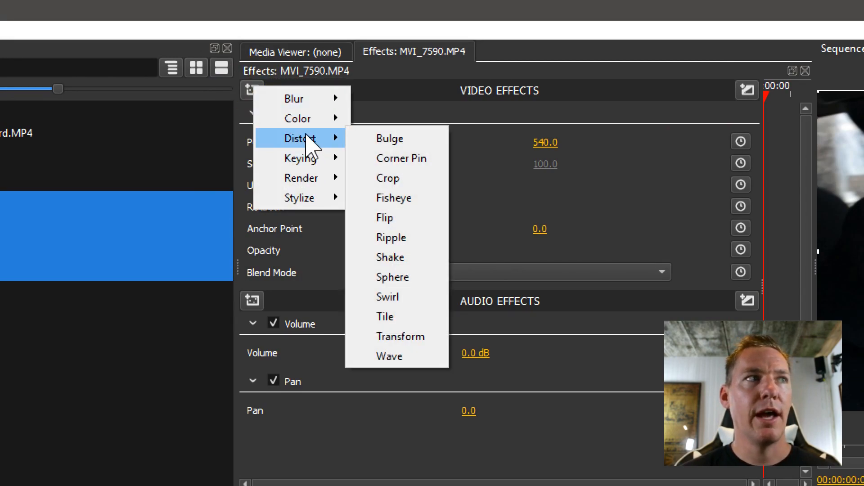
mouse_move(397, 369)
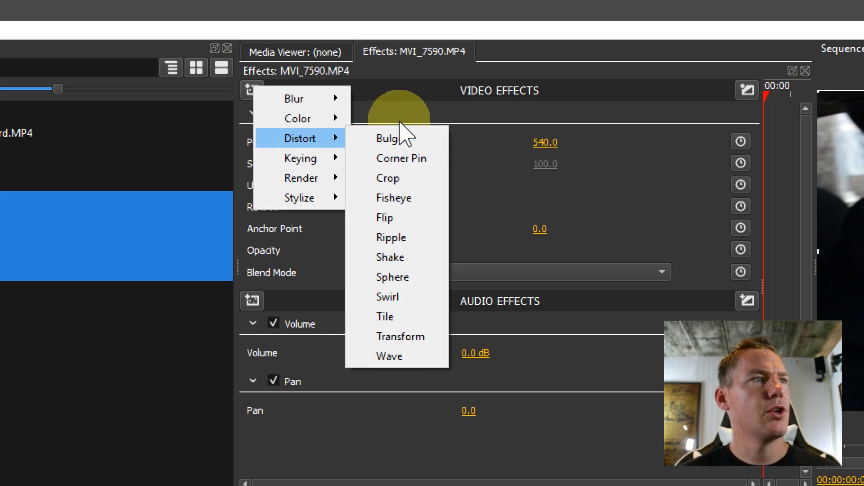
mouse_move(388, 177)
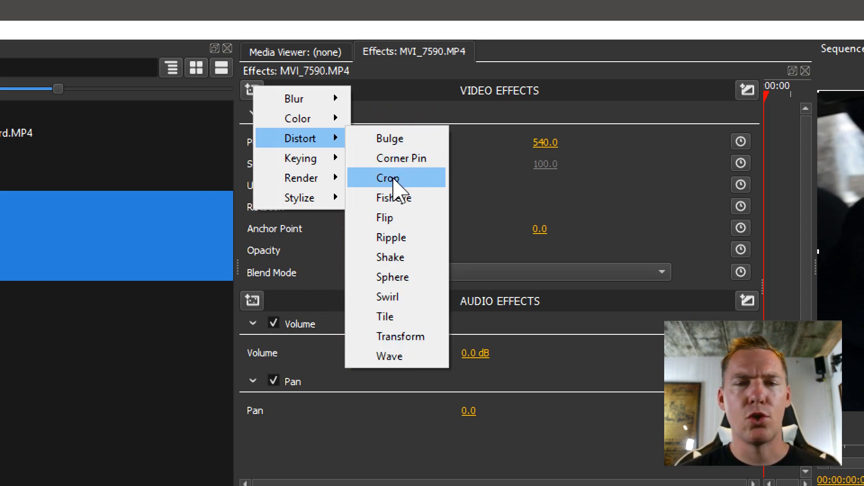
click(387, 177)
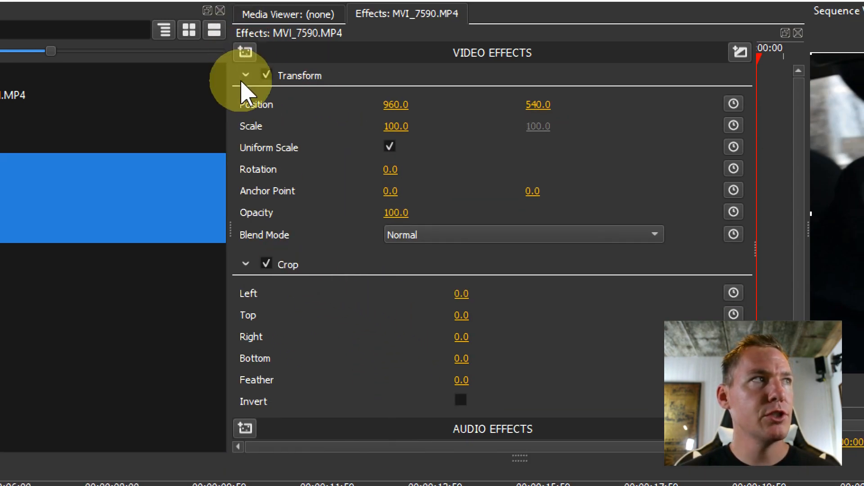
Collapse the Transform and Volume sections and raise the Crop Left value
click(246, 75)
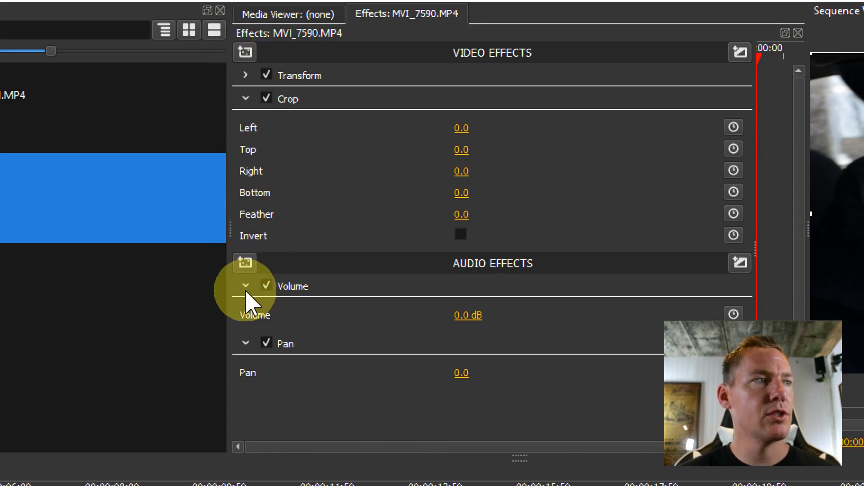
click(246, 286)
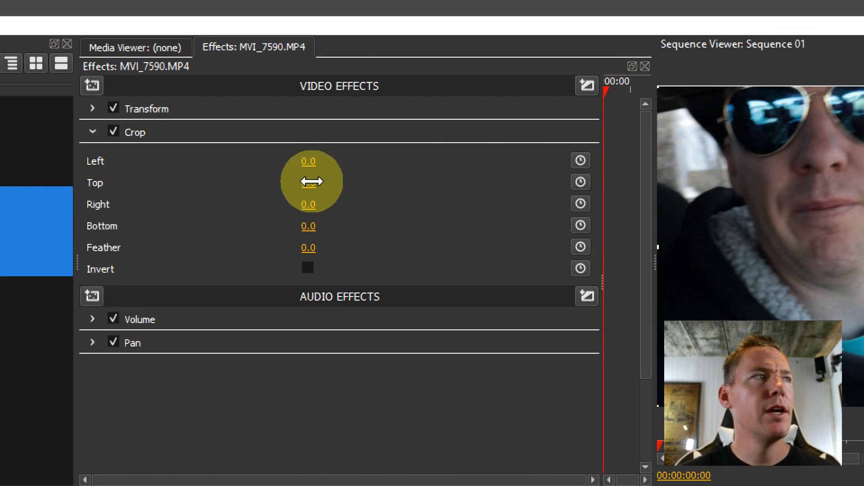
mouse_move(242, 274)
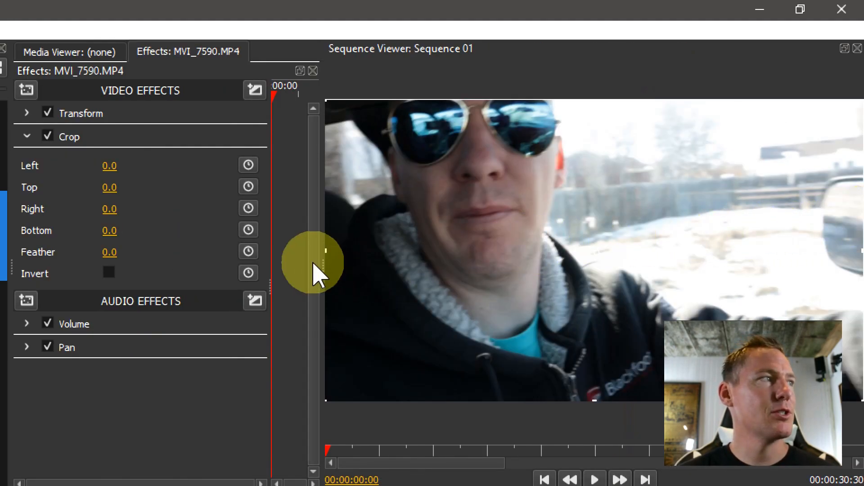
mouse_move(639, 249)
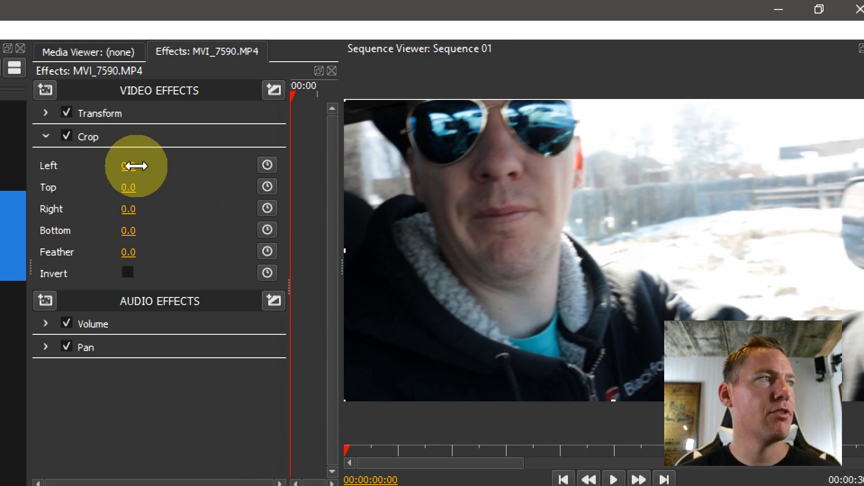
drag(129, 166, 140, 165)
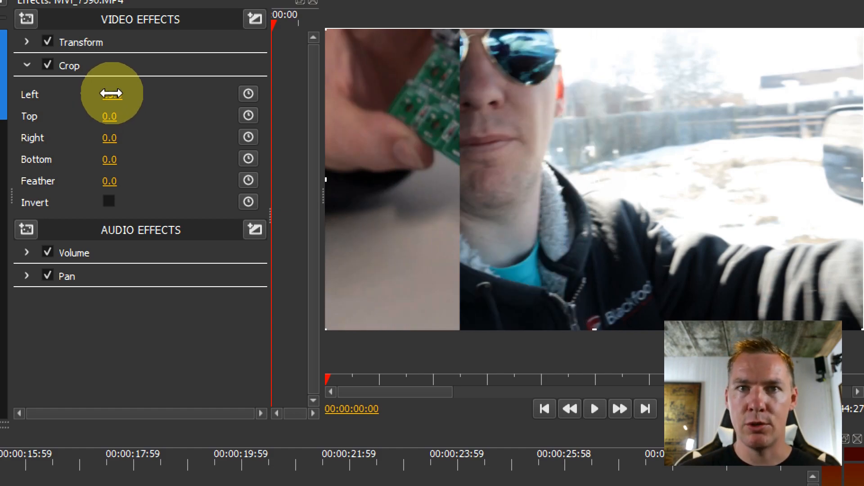
Set Crop Left, Right and Bottom to 9, 51 and 37
drag(110, 93, 109, 107)
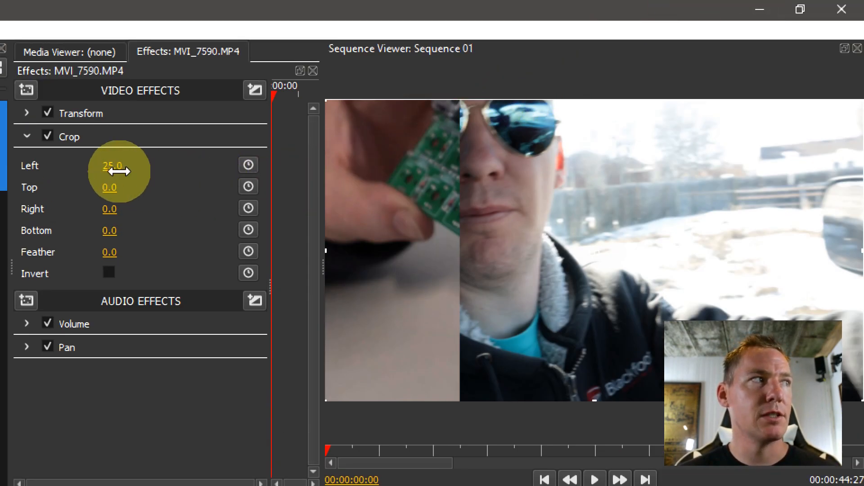
drag(113, 165, 94, 165)
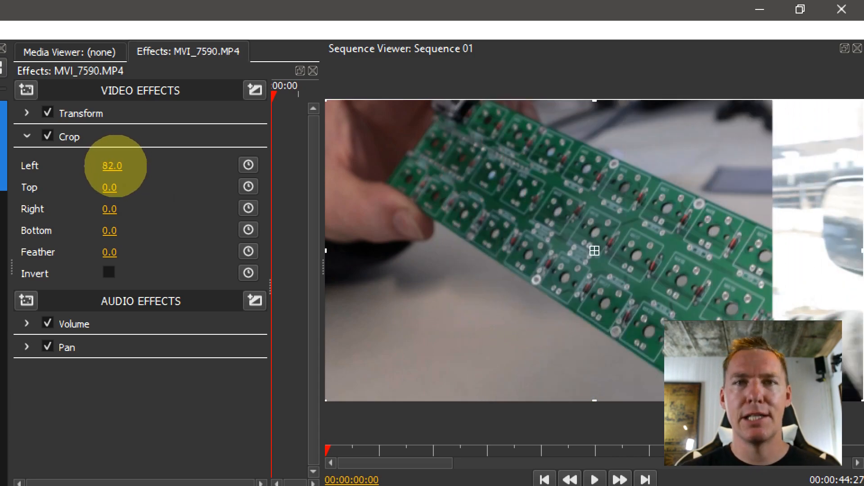
drag(113, 166, 112, 166)
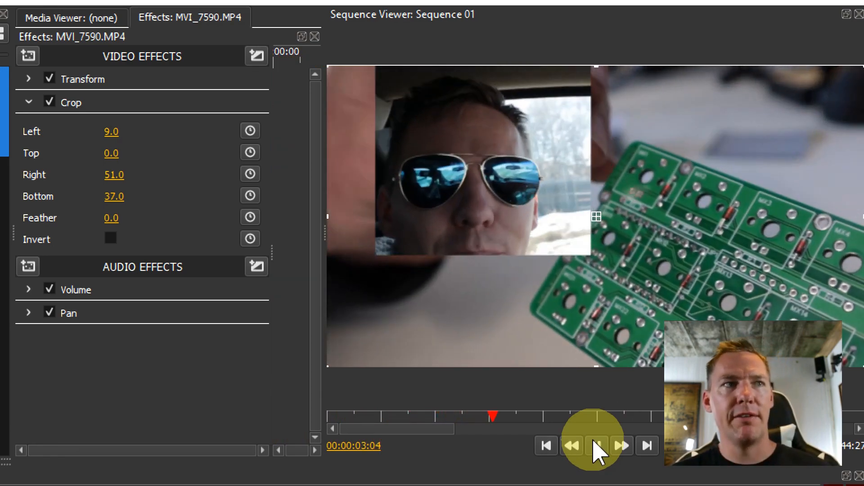
Preview the sequence and raise Crop Right to 83 for a narrow face strip
click(599, 445)
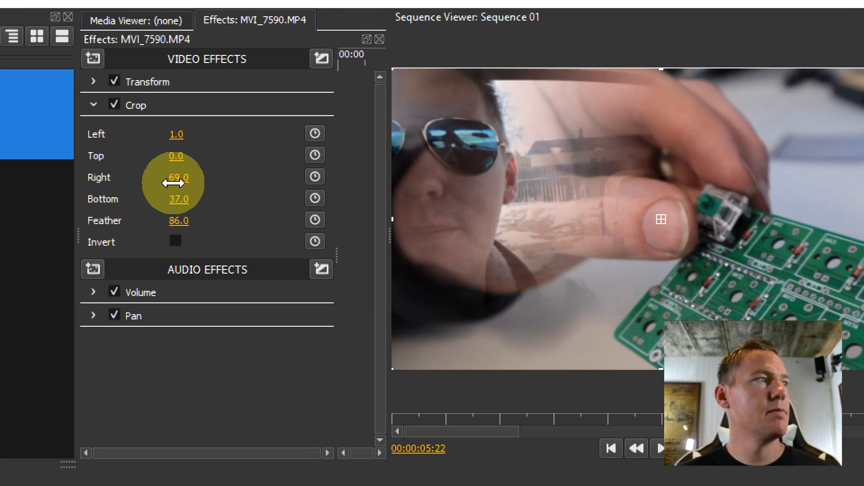
drag(175, 177, 184, 177)
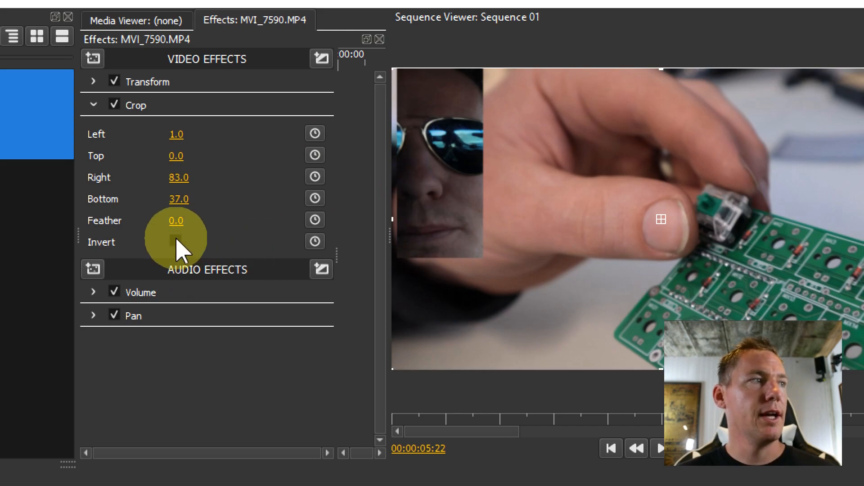
Invert the crop so the face clip surrounds a central keyboard-footage window
click(175, 241)
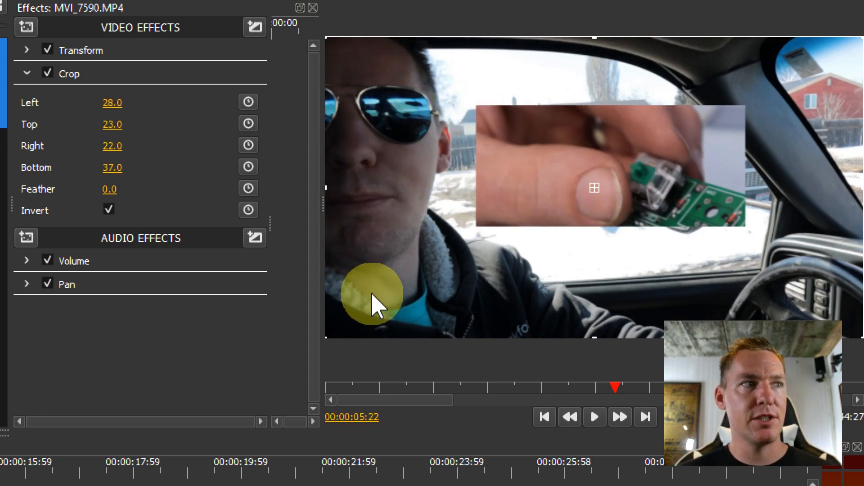
mouse_move(594, 188)
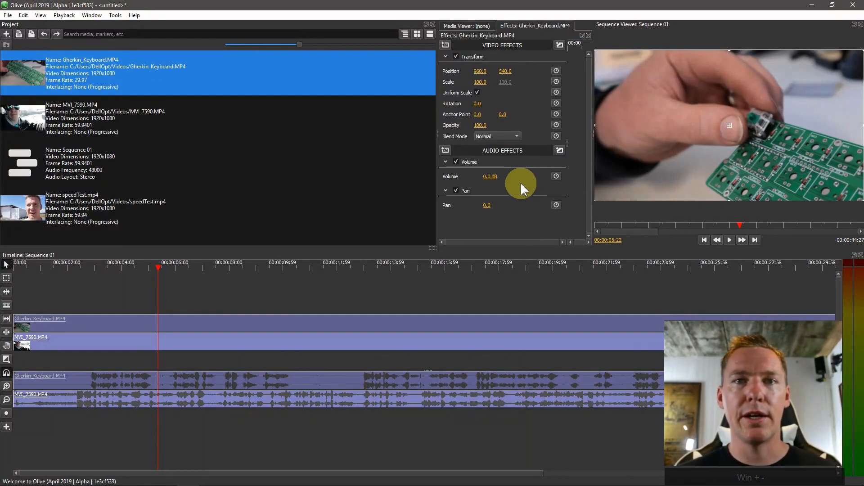
Copy MVI_7590's Crop effect and collapse Transform on the Gherkin_Keyboard clip
click(90, 345)
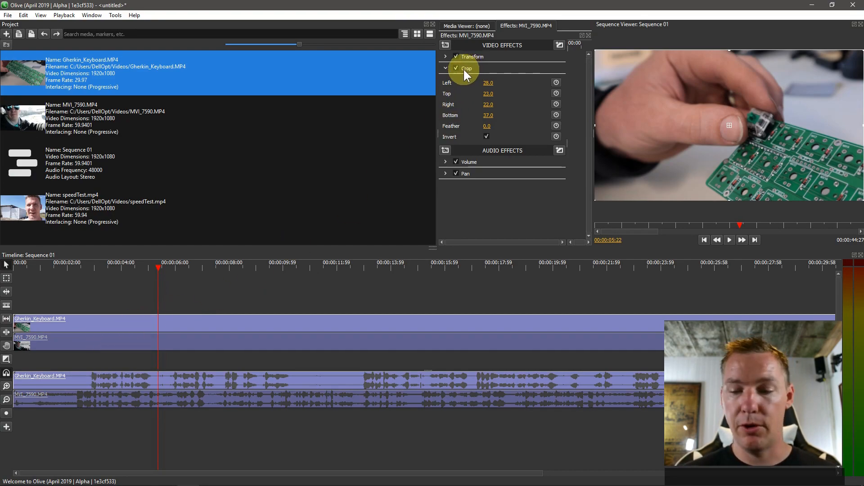
right_click(466, 69)
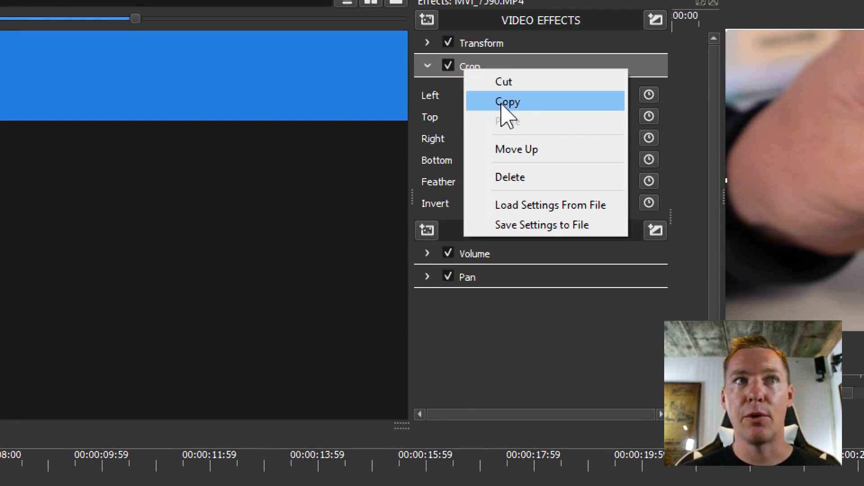
click(507, 101)
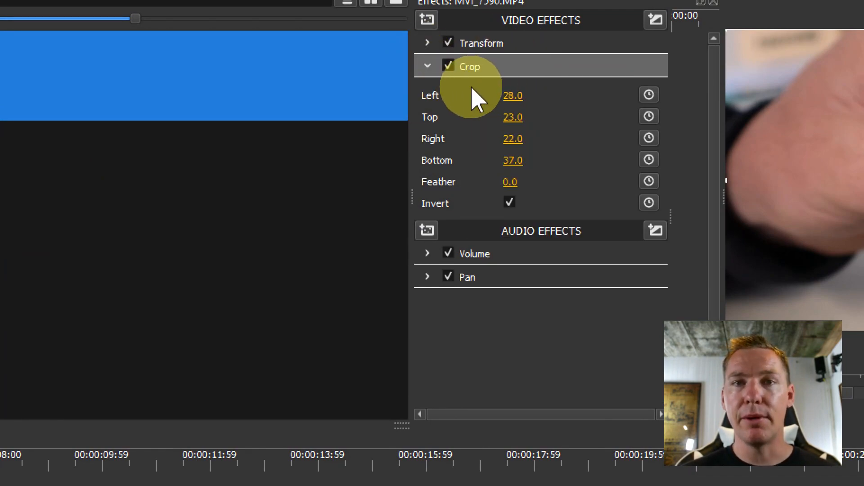
mouse_move(506, 142)
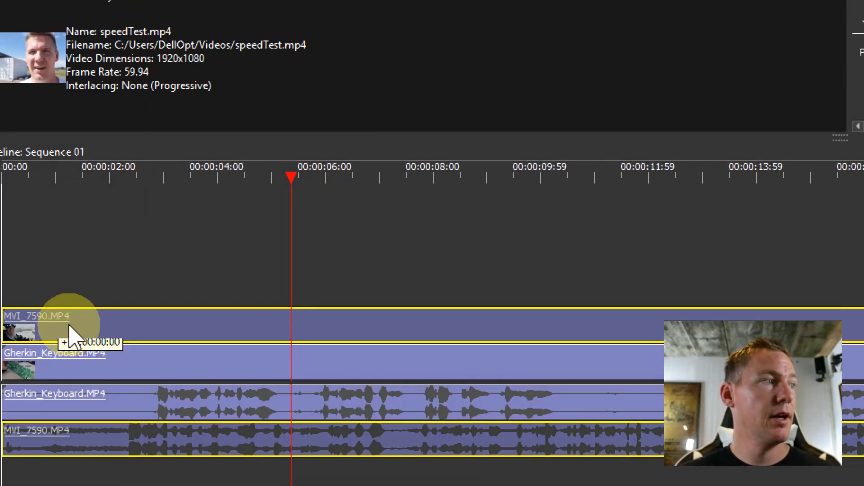
mouse_move(47, 371)
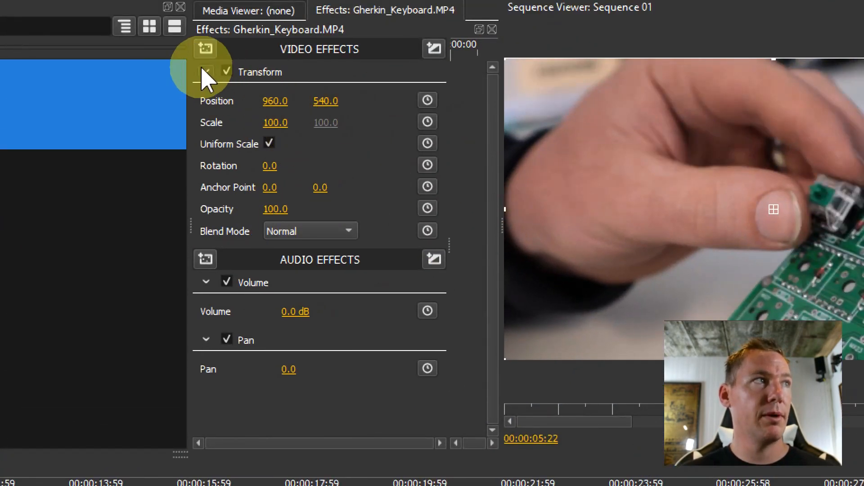
click(206, 72)
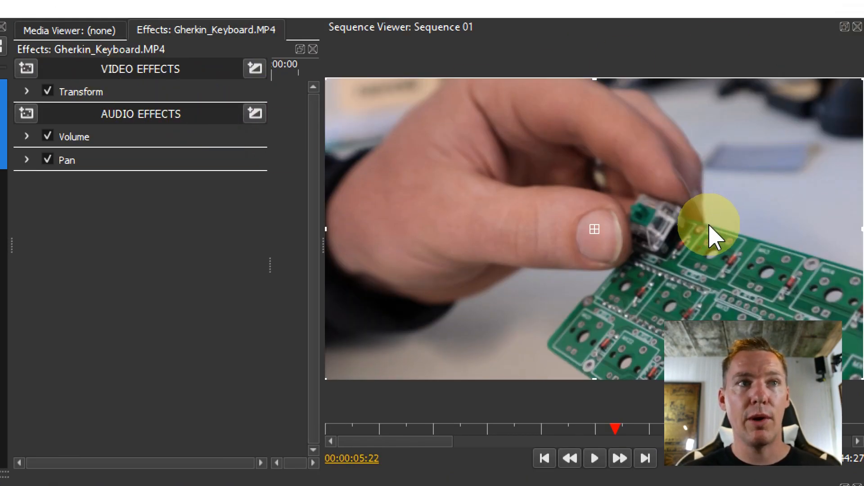
Paste the inverted Crop onto Gherkin_Keyboard, then cancel Save Settings to File
right_click(85, 92)
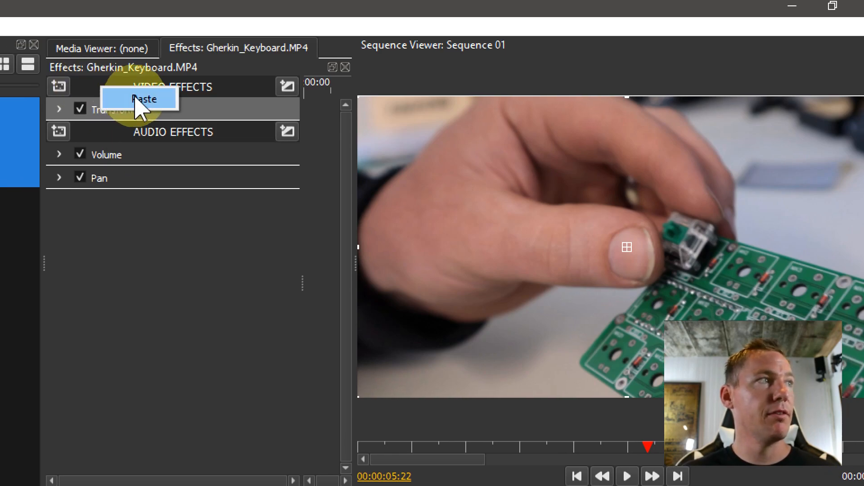
click(145, 98)
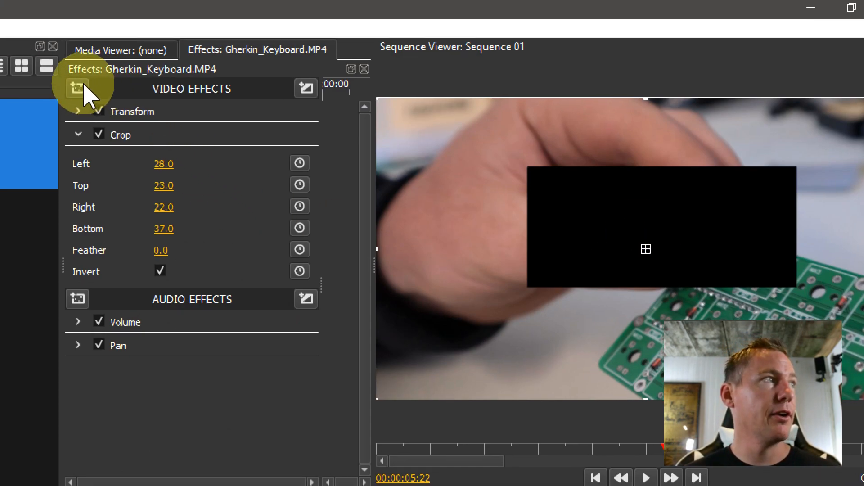
right_click(126, 132)
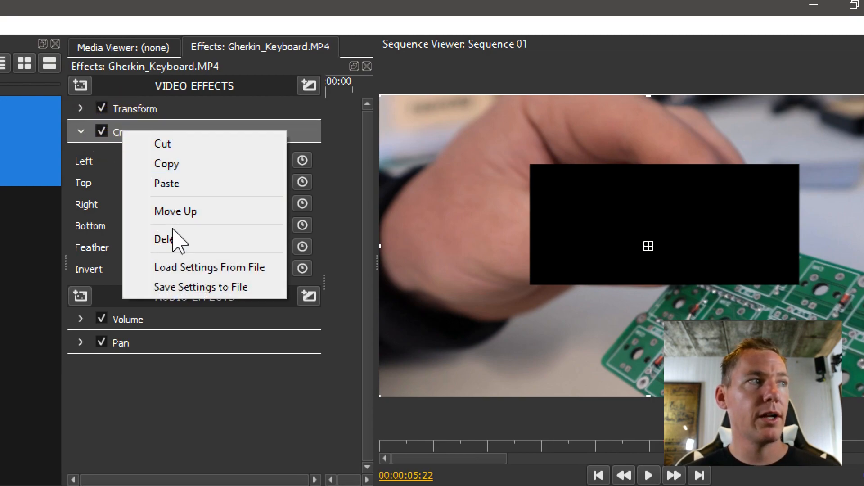
mouse_move(180, 298)
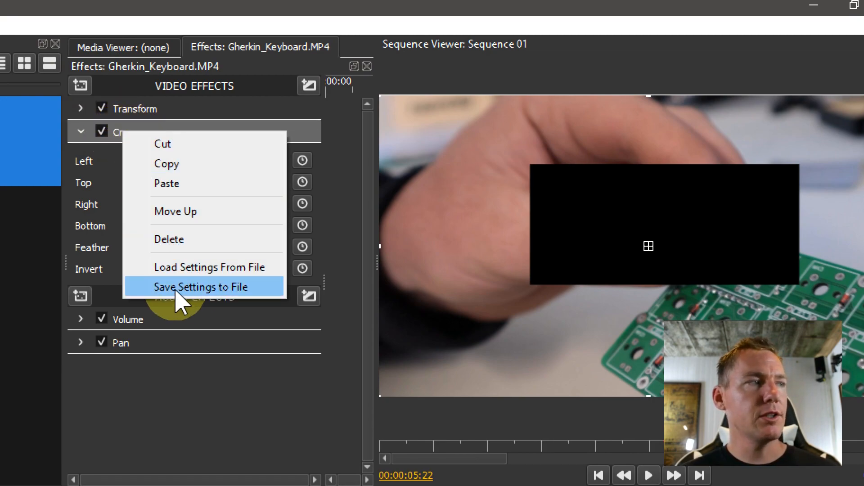
mouse_move(196, 280)
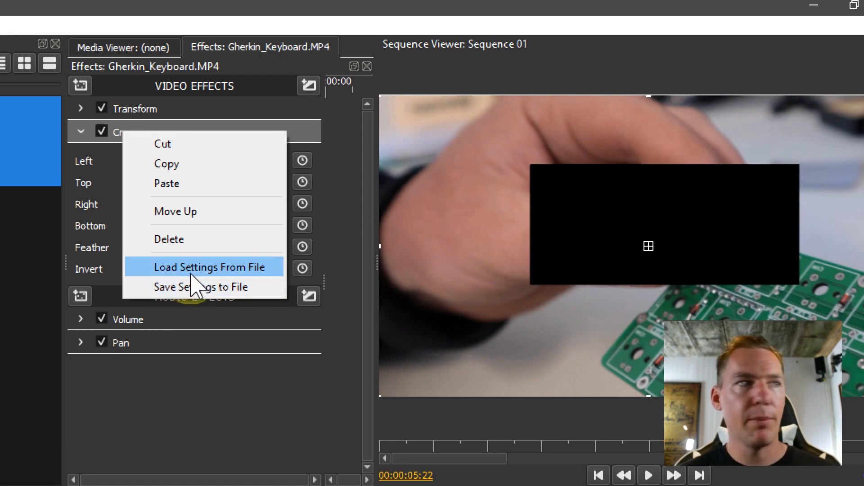
click(209, 266)
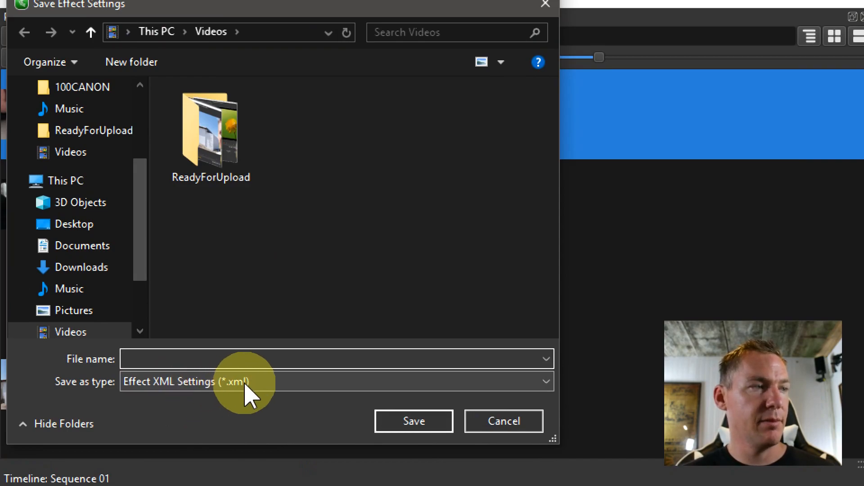
click(504, 421)
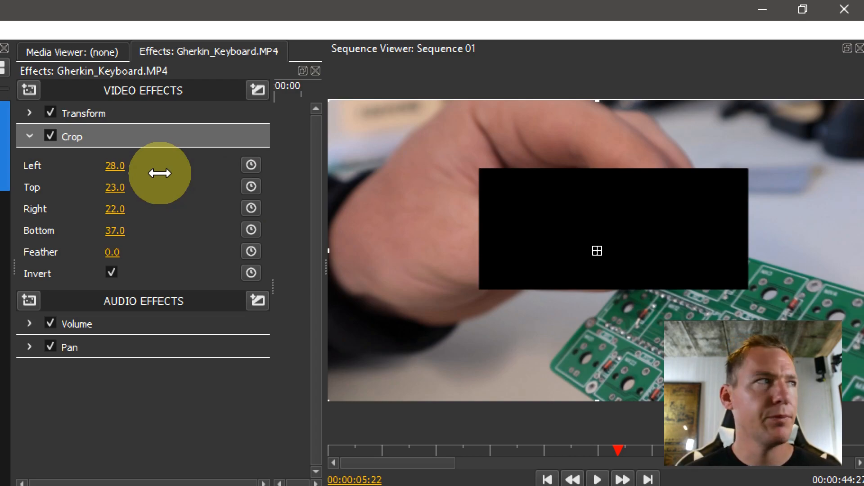
Collapse Crop, add a second Transform effect, then switch the Crop effect off
click(30, 136)
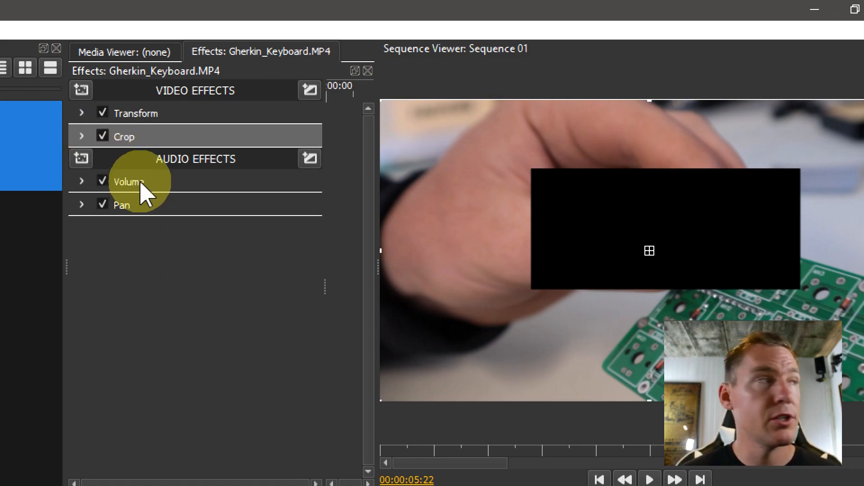
click(81, 90)
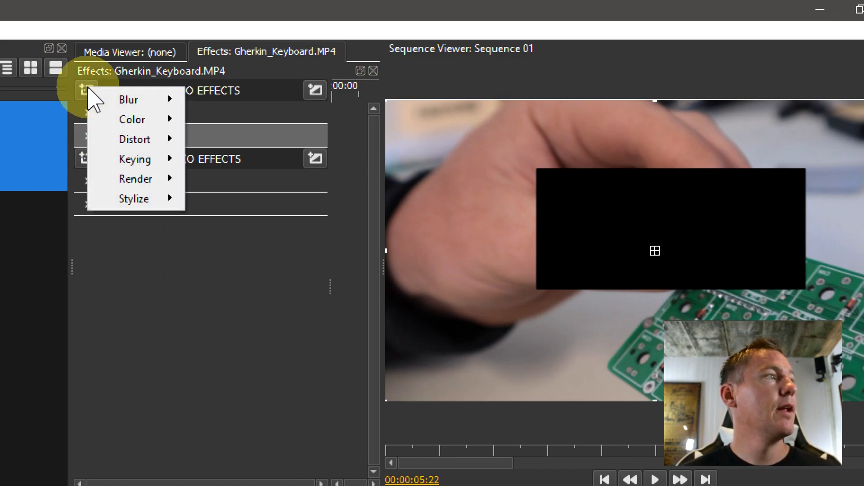
mouse_move(135, 140)
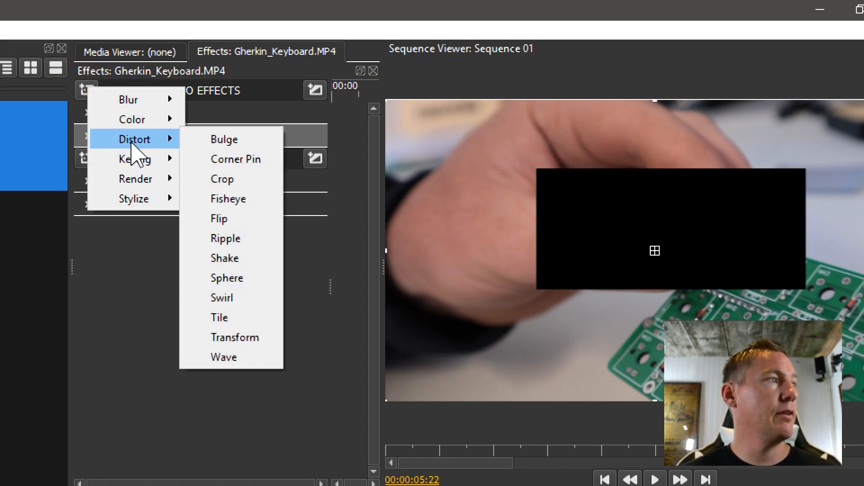
mouse_move(242, 321)
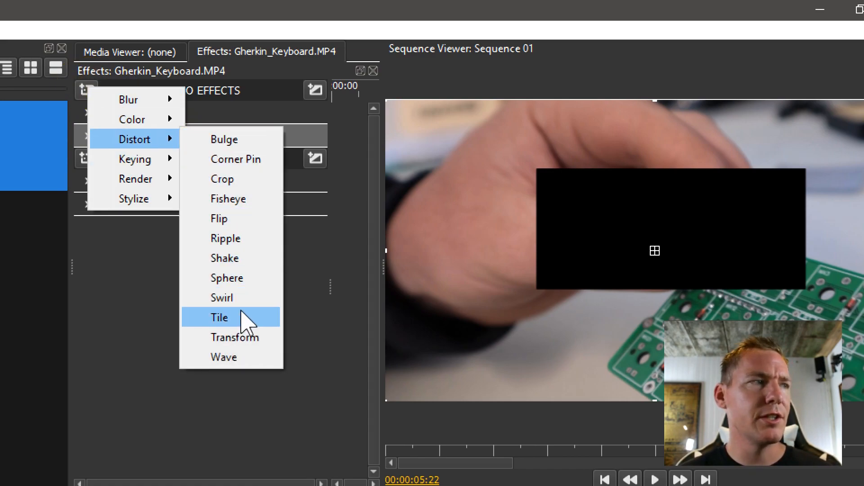
click(235, 318)
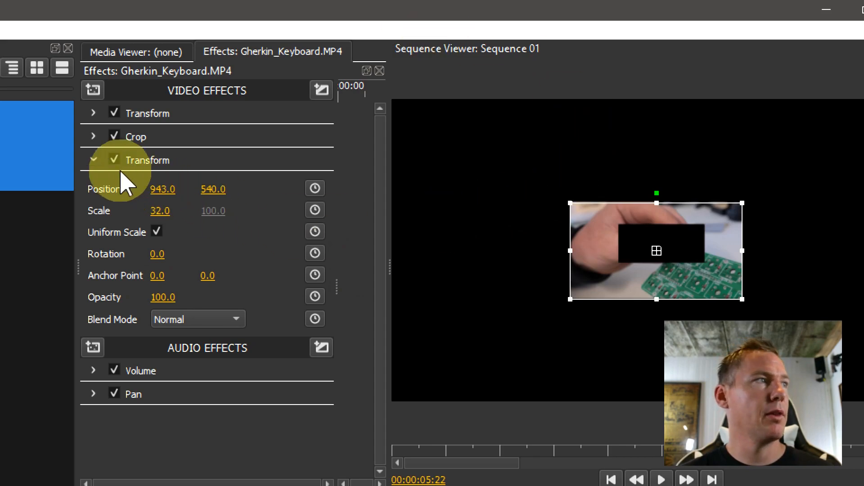
click(93, 90)
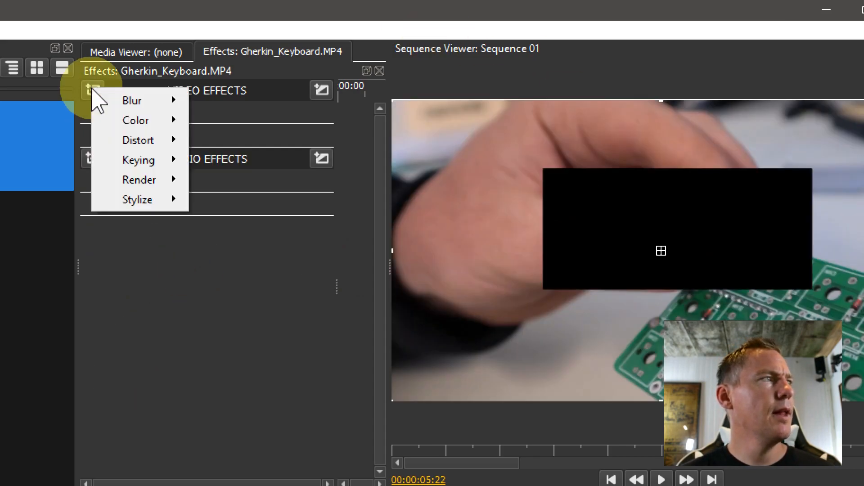
mouse_move(138, 140)
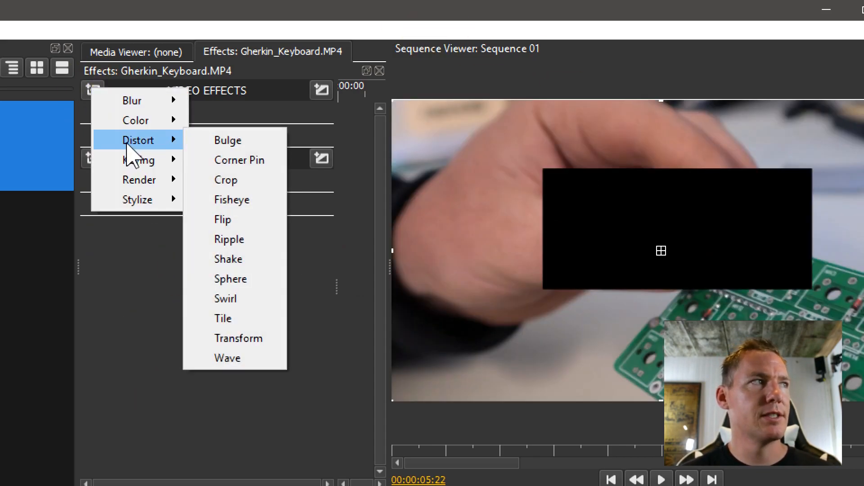
right_click(135, 137)
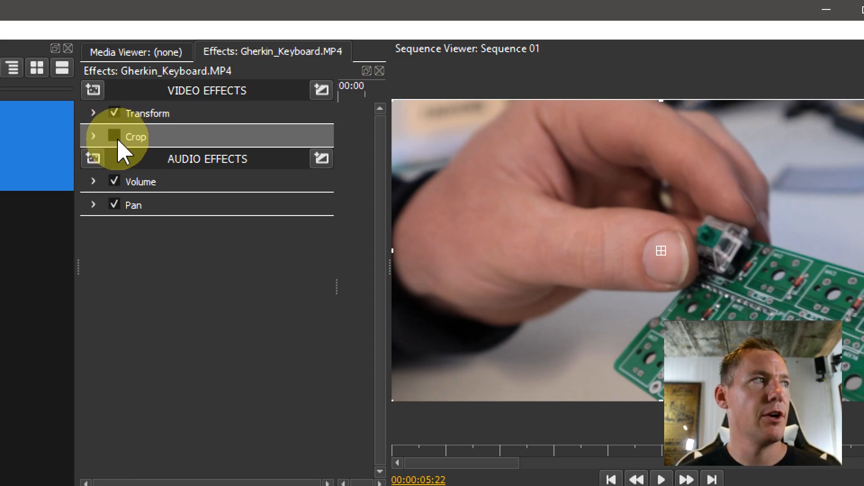
Try a Bulge distortion, then settle on a Fisheye effect at size 100
click(92, 89)
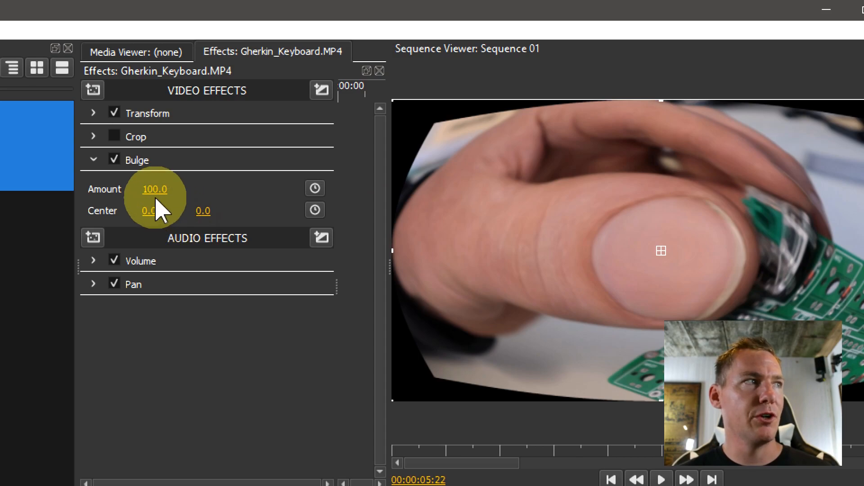
drag(156, 188, 143, 188)
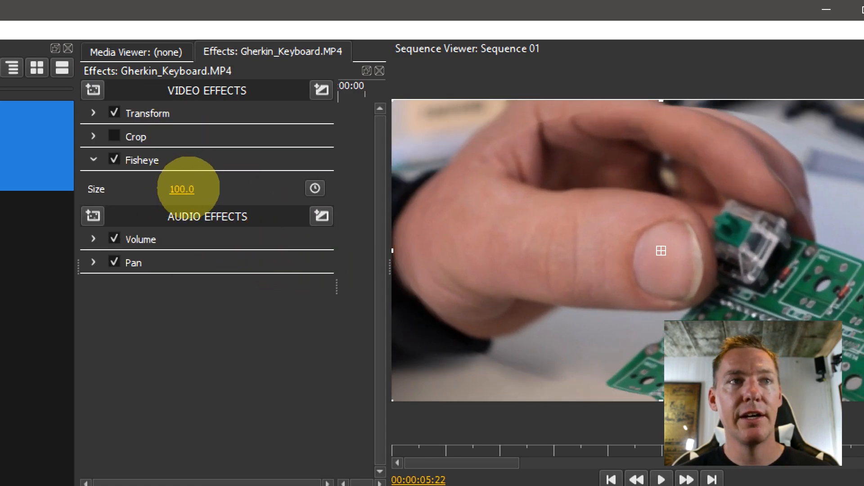
right_click(144, 160)
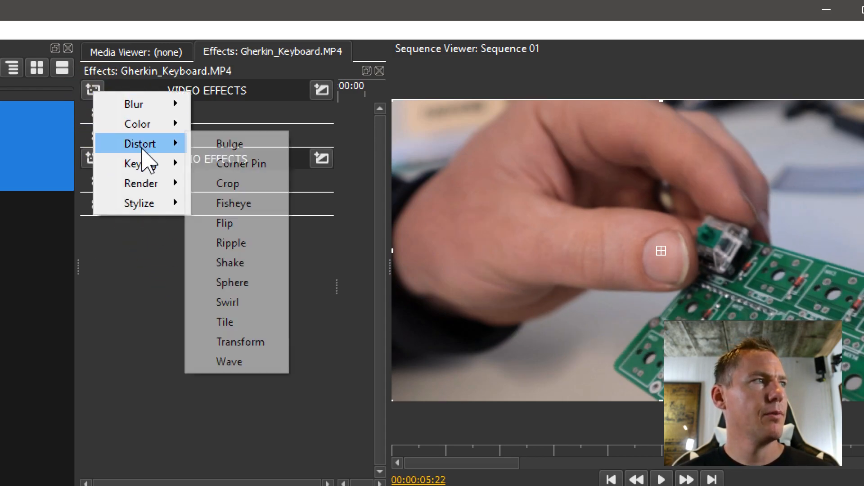
mouse_move(235, 273)
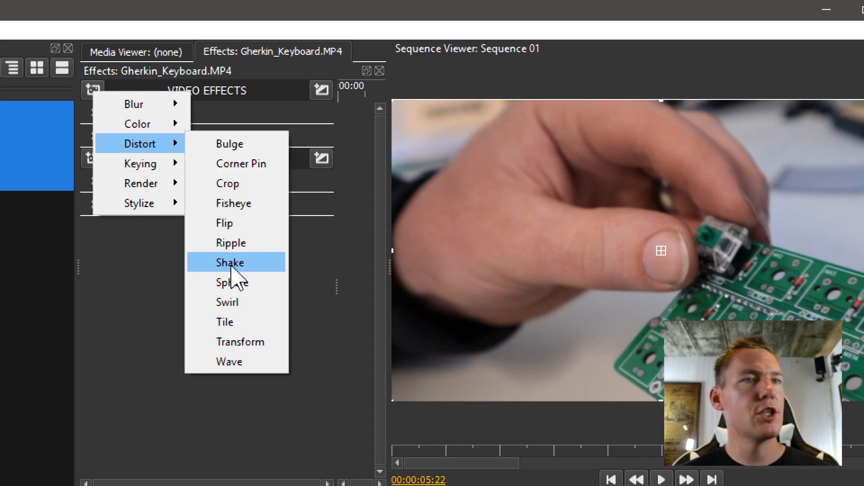
mouse_move(254, 342)
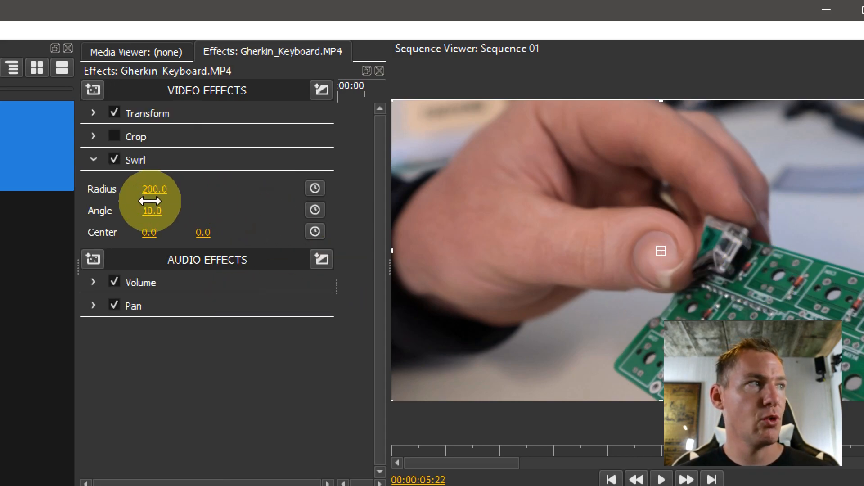
Test a stronger Swirl with a shifted centre and radius near 690, then delete it
drag(153, 189, 171, 189)
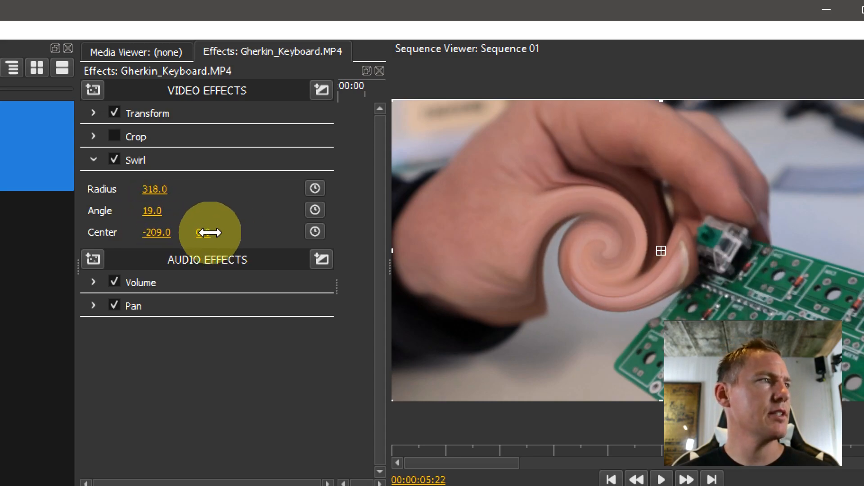
drag(209, 232, 221, 232)
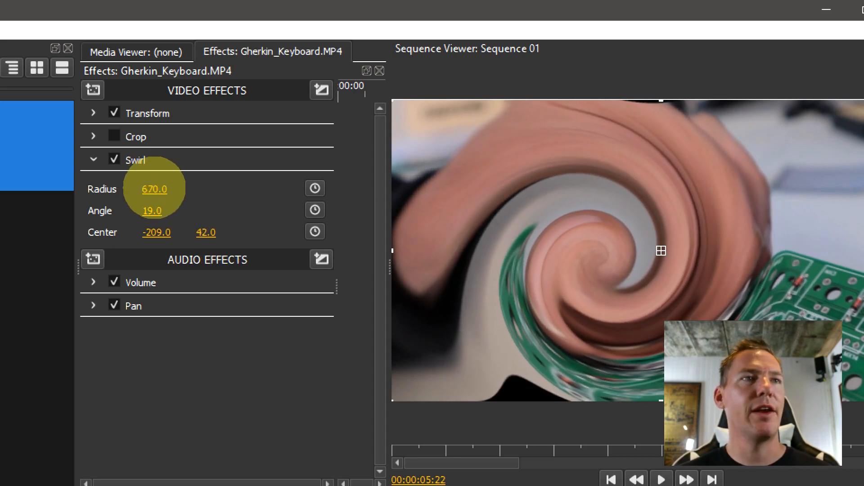
drag(154, 189, 154, 192)
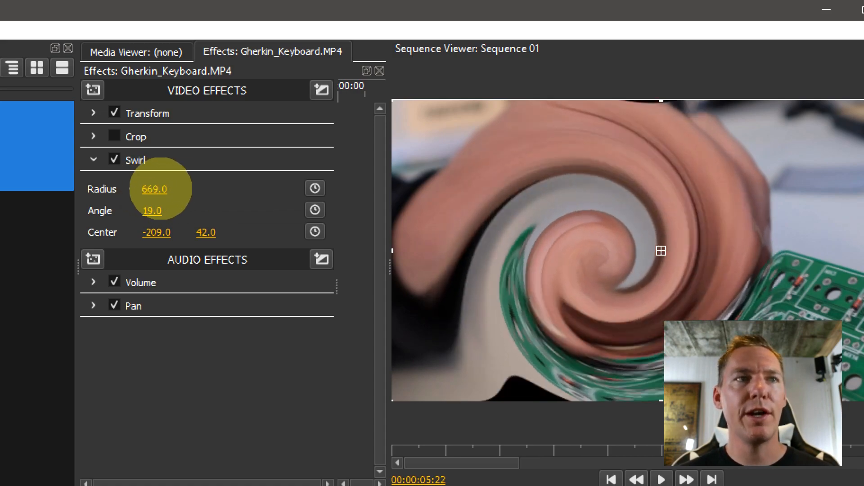
drag(154, 189, 165, 189)
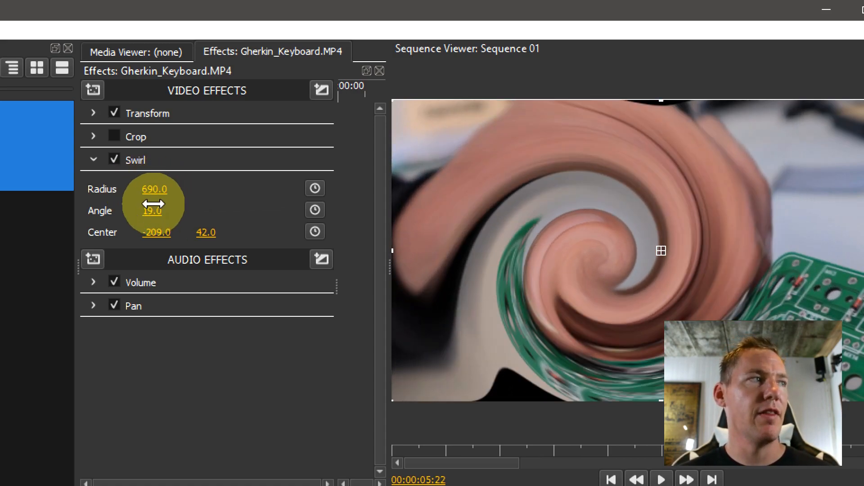
drag(152, 211, 127, 210)
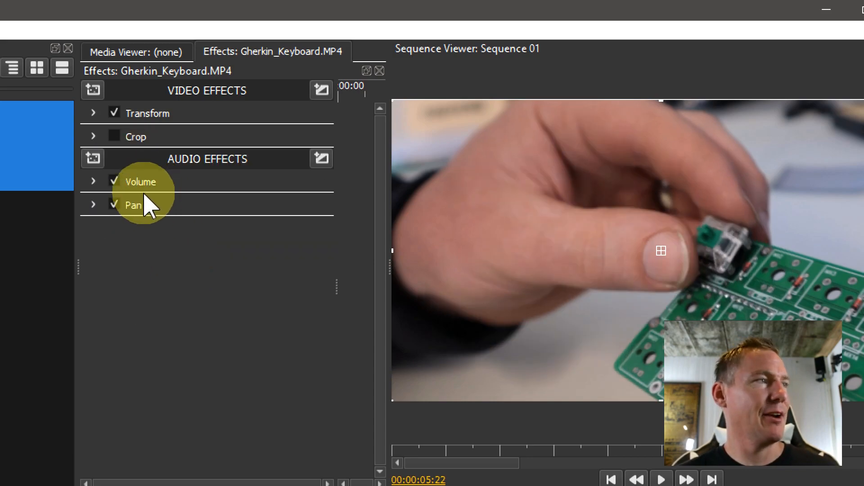
Apply a Distort > Shake effect with rotation 72 and frequency 38, previewing playback in the viewer
click(93, 90)
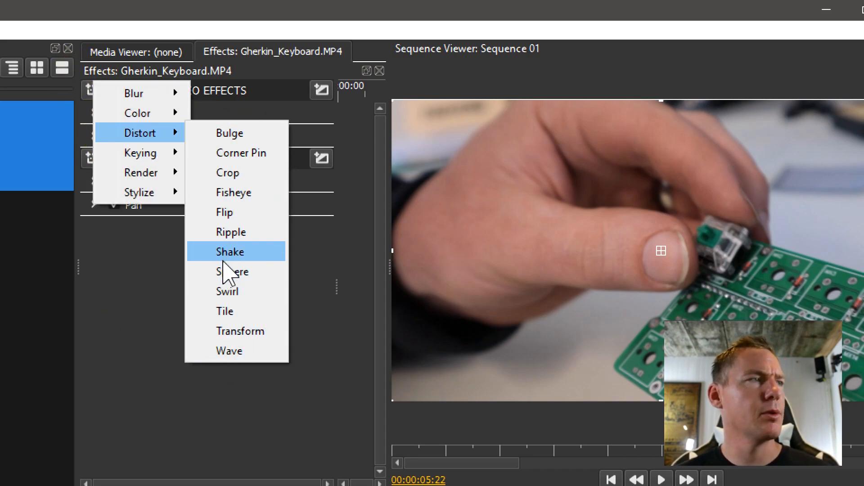
click(235, 252)
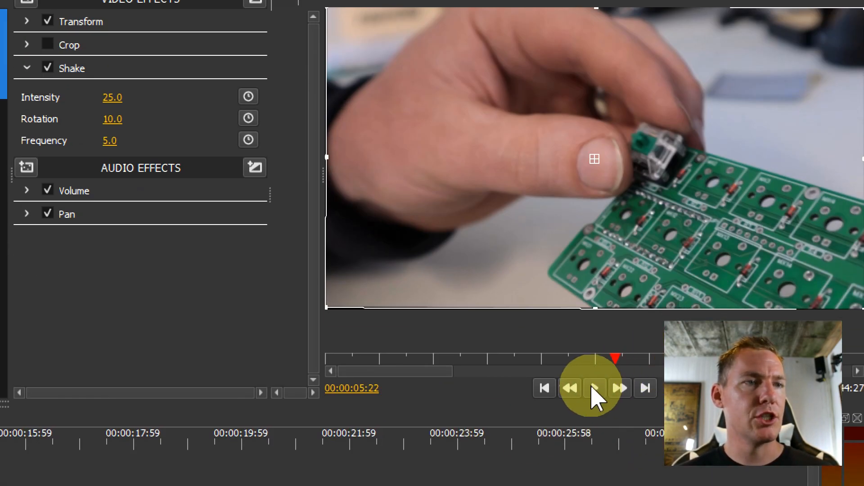
click(596, 388)
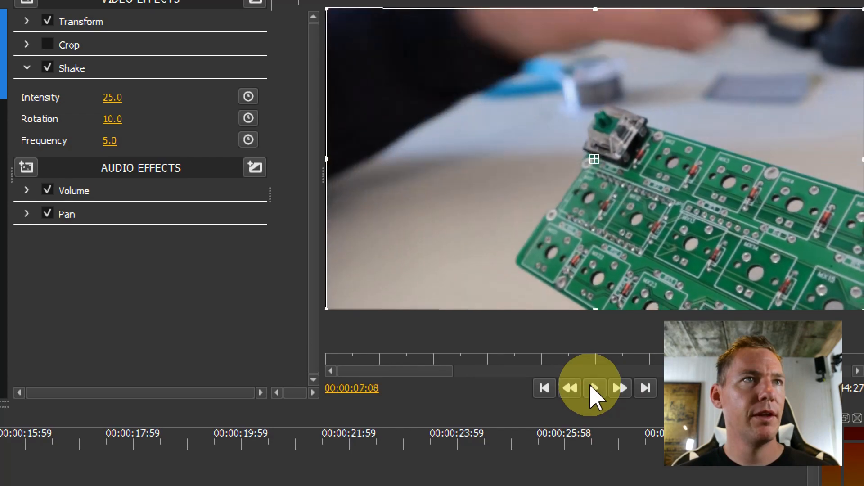
text(19.0)
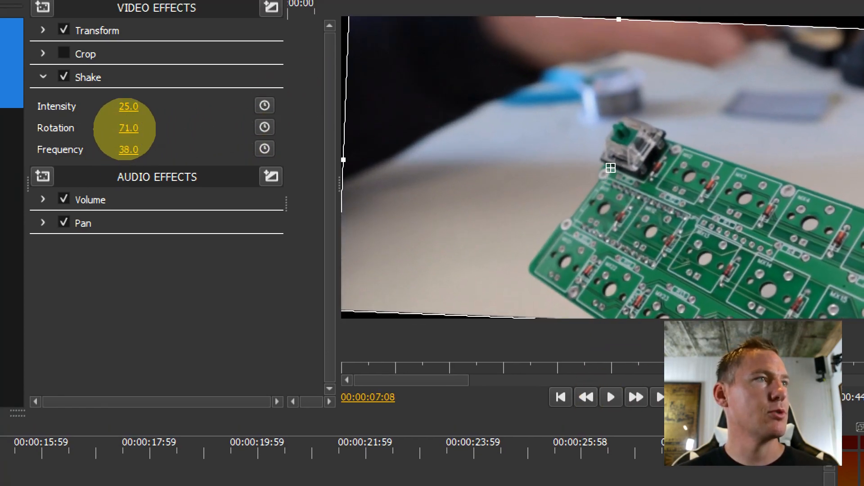
click(609, 397)
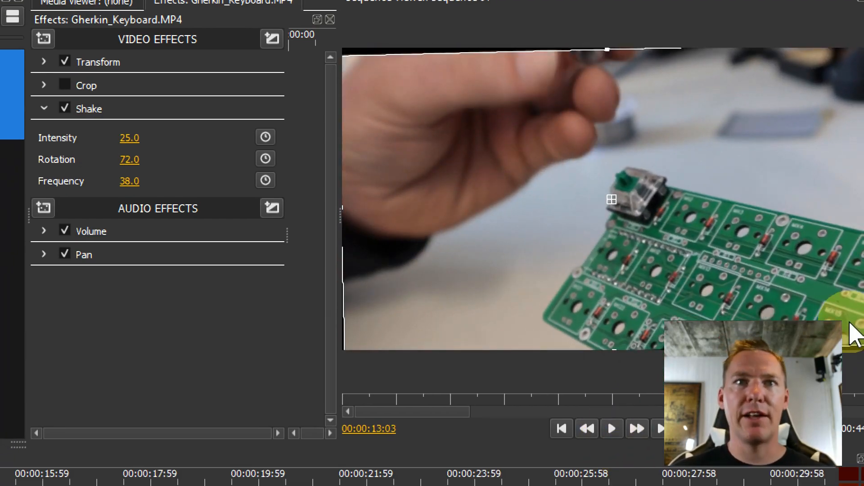
click(612, 429)
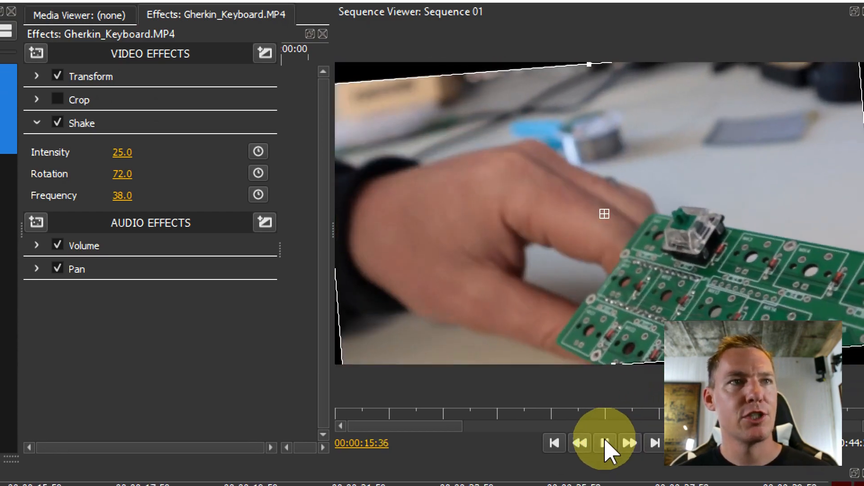
click(603, 443)
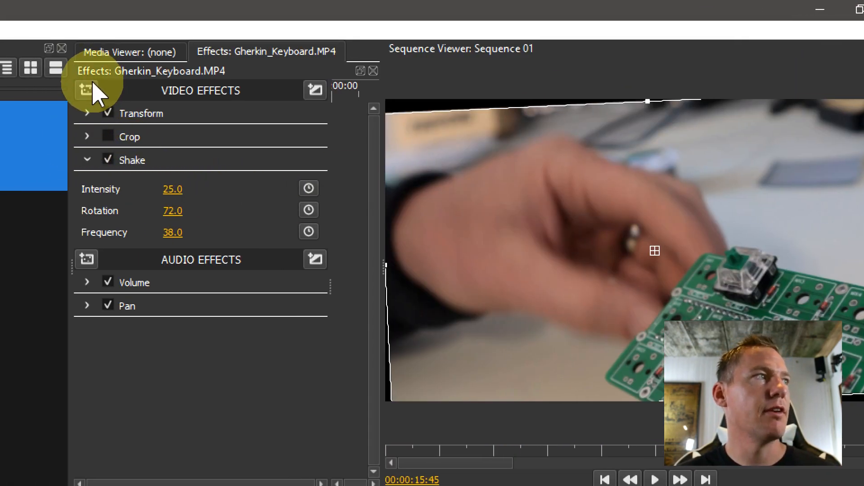
Add the Distort > Flip effect, then the Distort > Sphere effect, from the video effects list
click(86, 90)
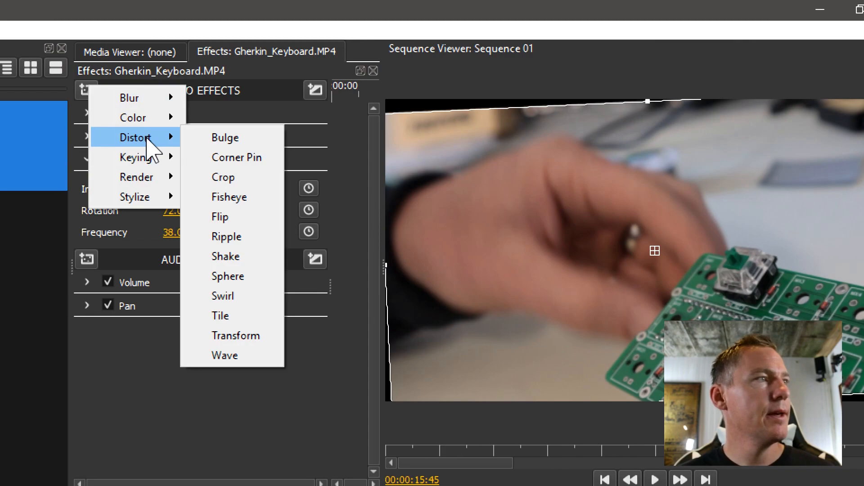
mouse_move(233, 168)
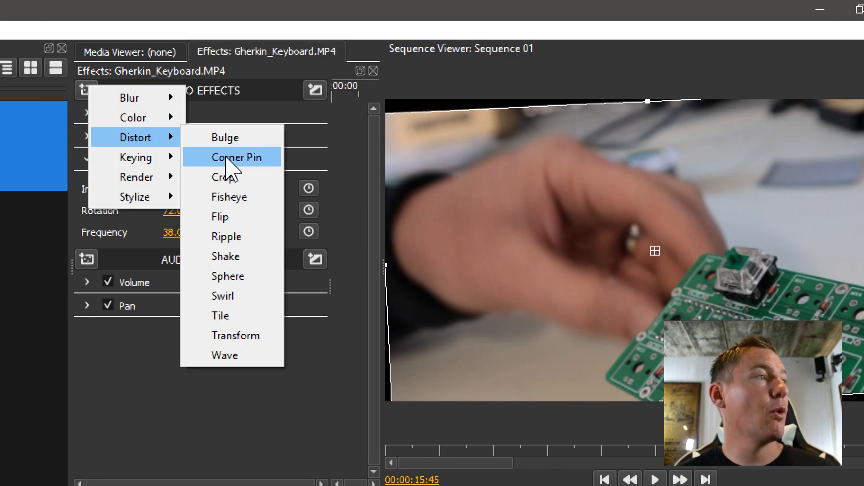
mouse_move(229, 176)
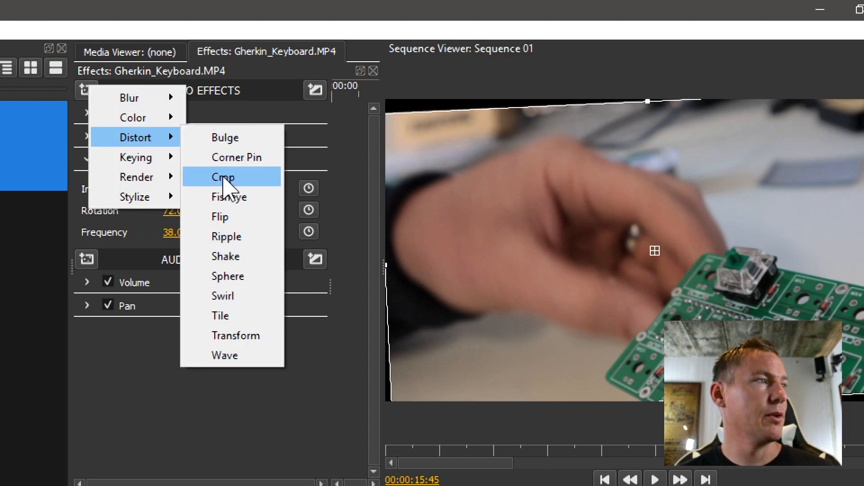
mouse_move(227, 221)
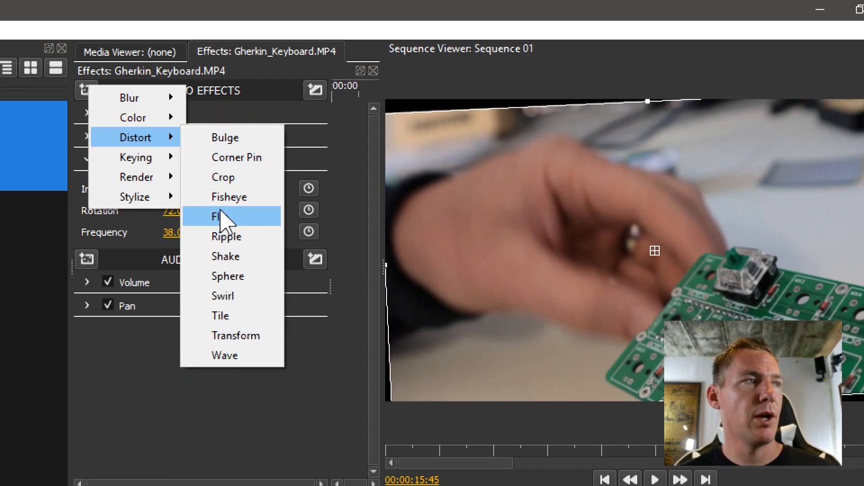
click(222, 216)
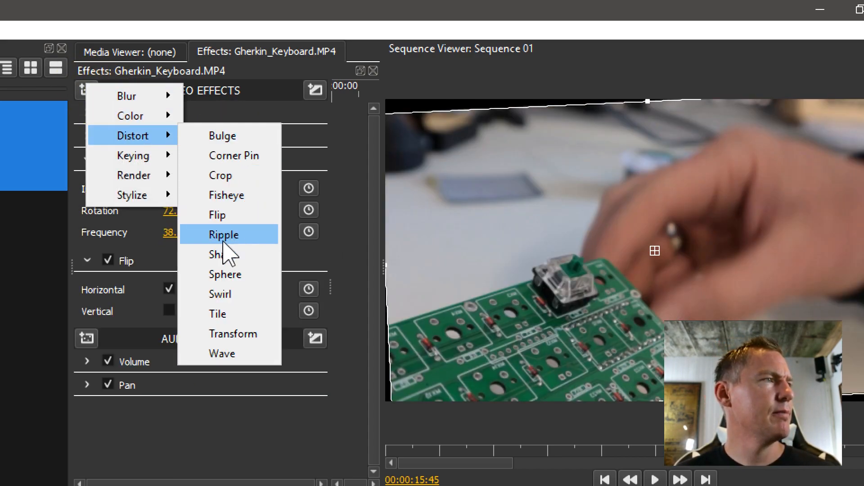
click(225, 274)
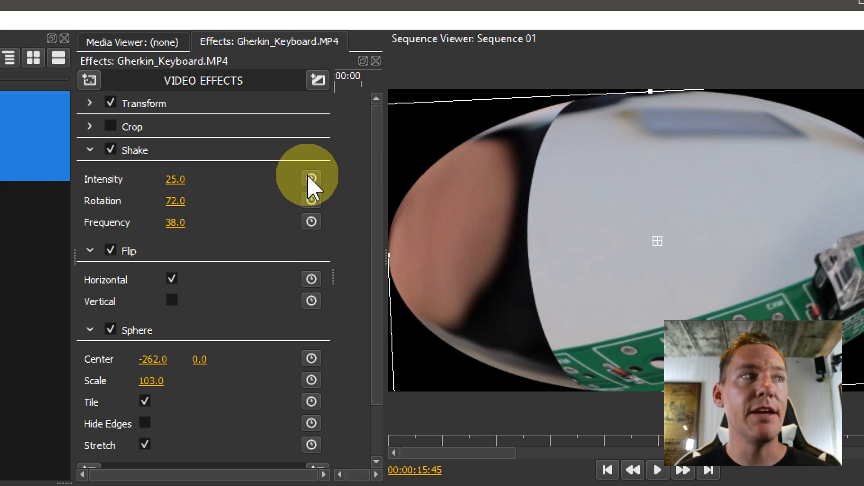
mouse_move(311, 177)
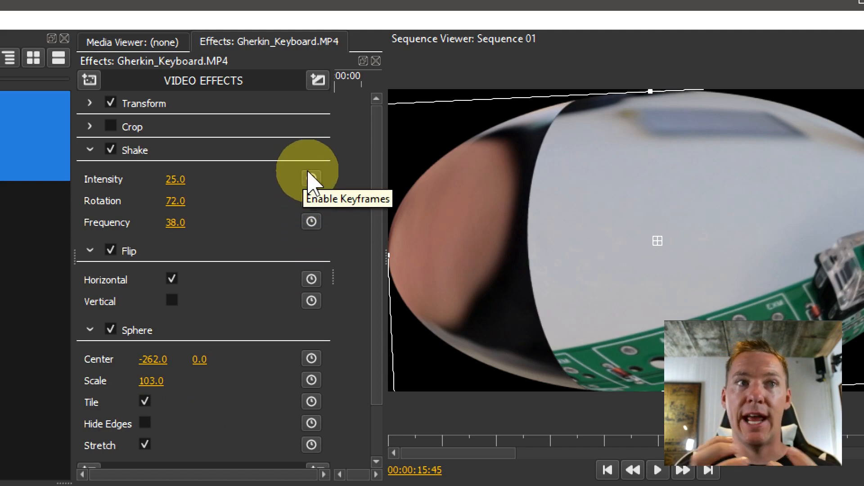